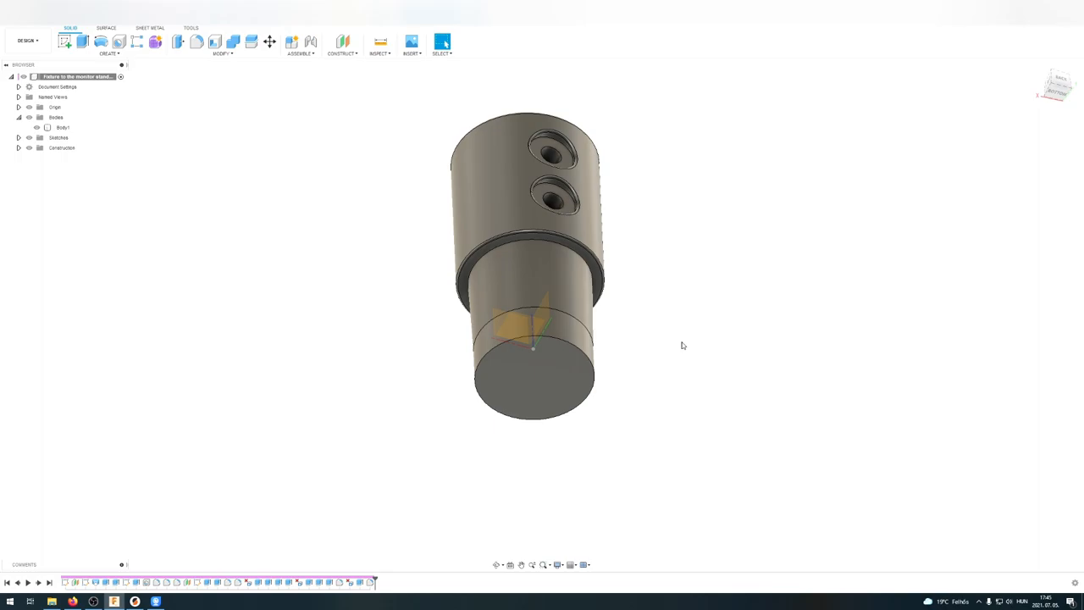
# - Measure the bottom circular edge of the fixture part
pyautogui.click(379, 42)
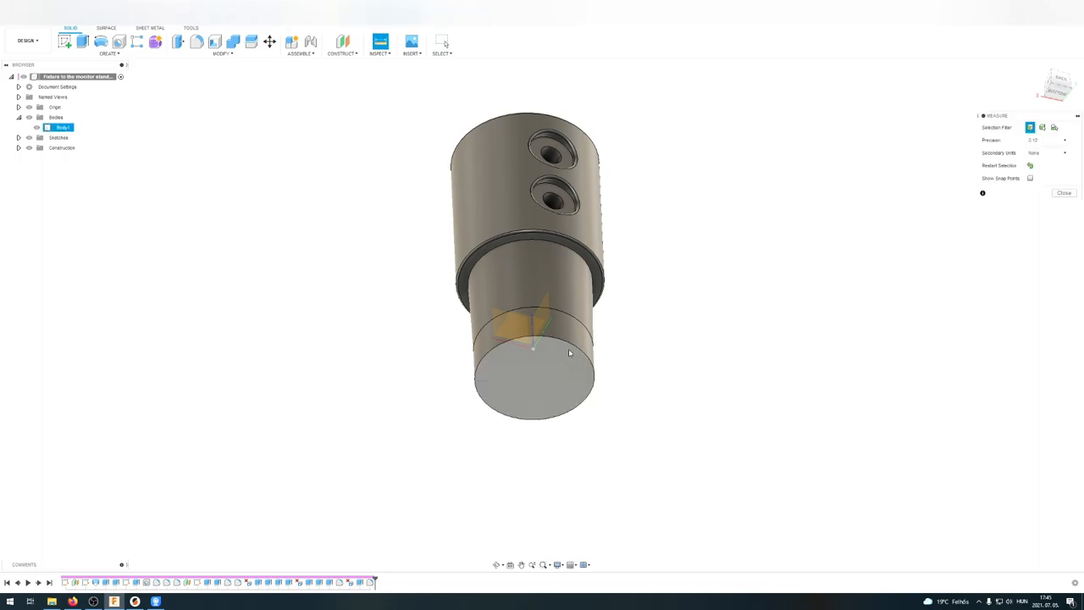
pyautogui.click(536, 328)
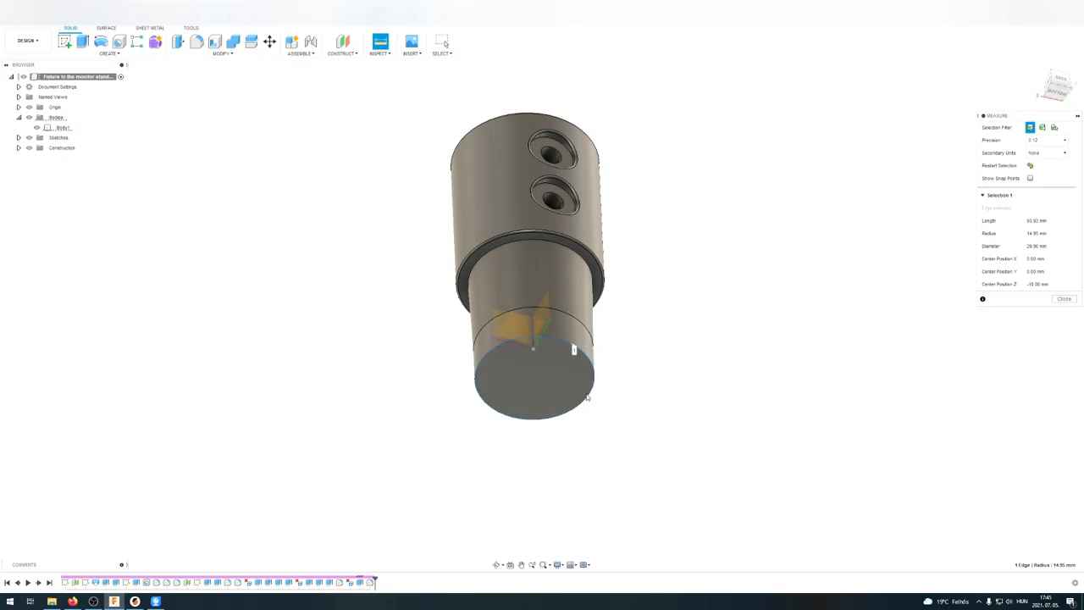
pyautogui.moveTo(1016, 260)
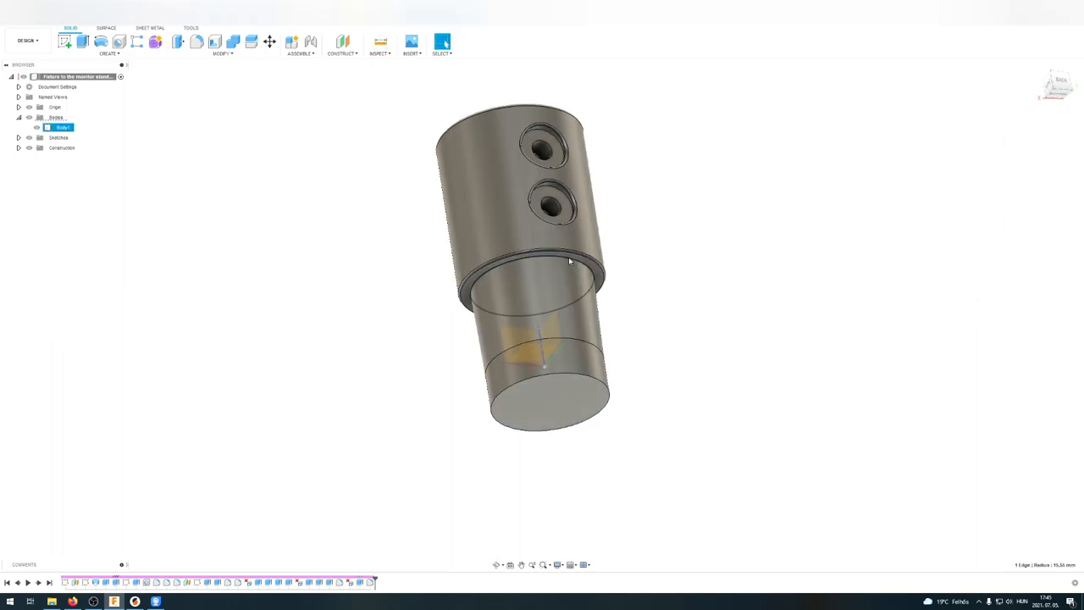
pyautogui.click(379, 41)
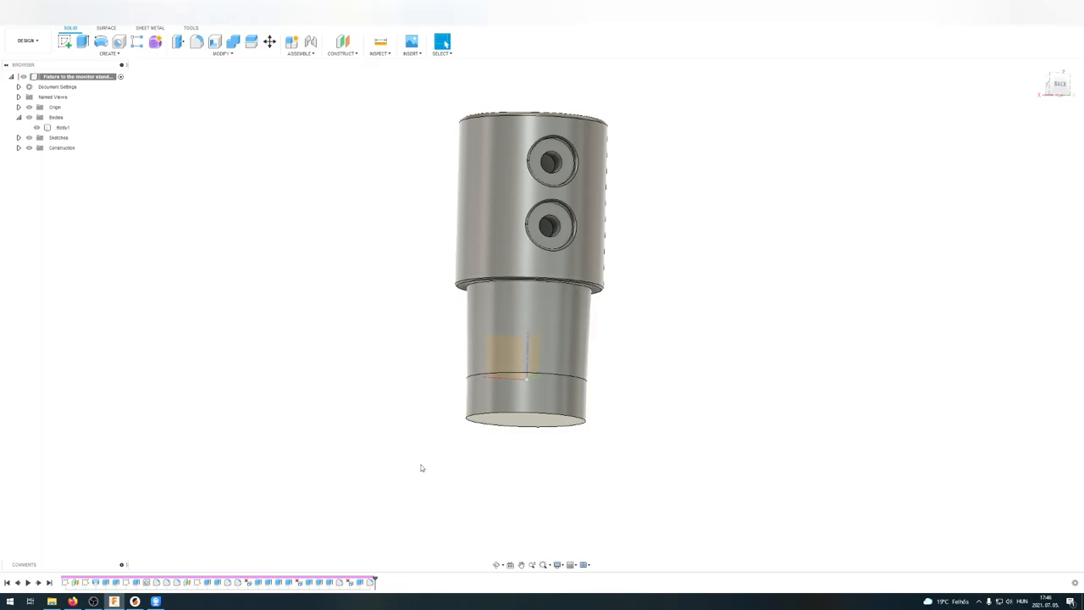
pyautogui.moveTo(464, 487)
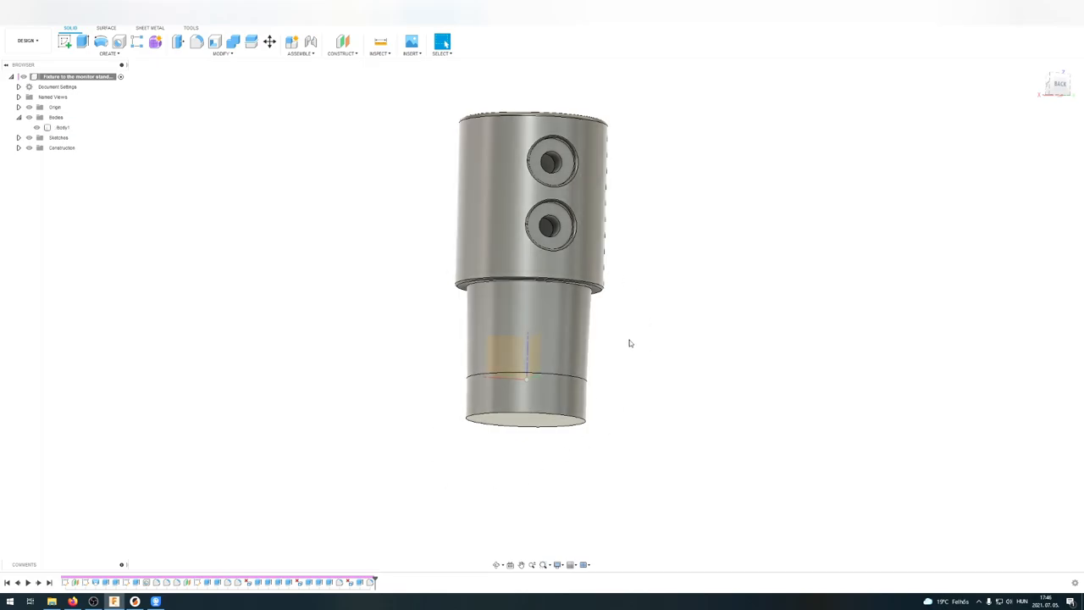
# - Orbit the fixture to inspect its top, square opening and sides
pyautogui.moveTo(630, 343); pyautogui.dragTo(655, 292)
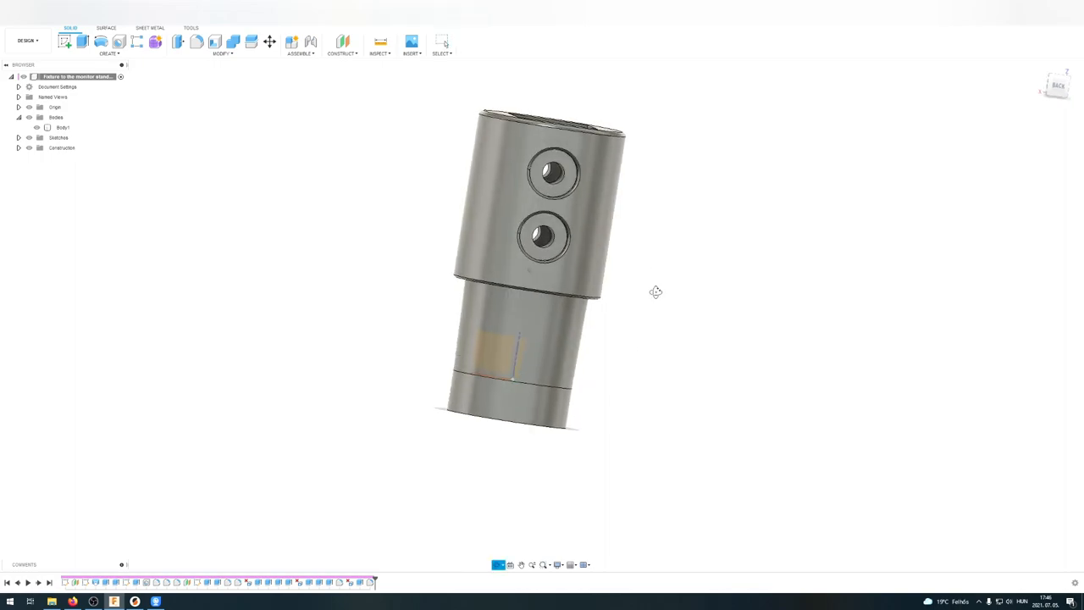
pyautogui.moveTo(655, 292); pyautogui.dragTo(691, 343)
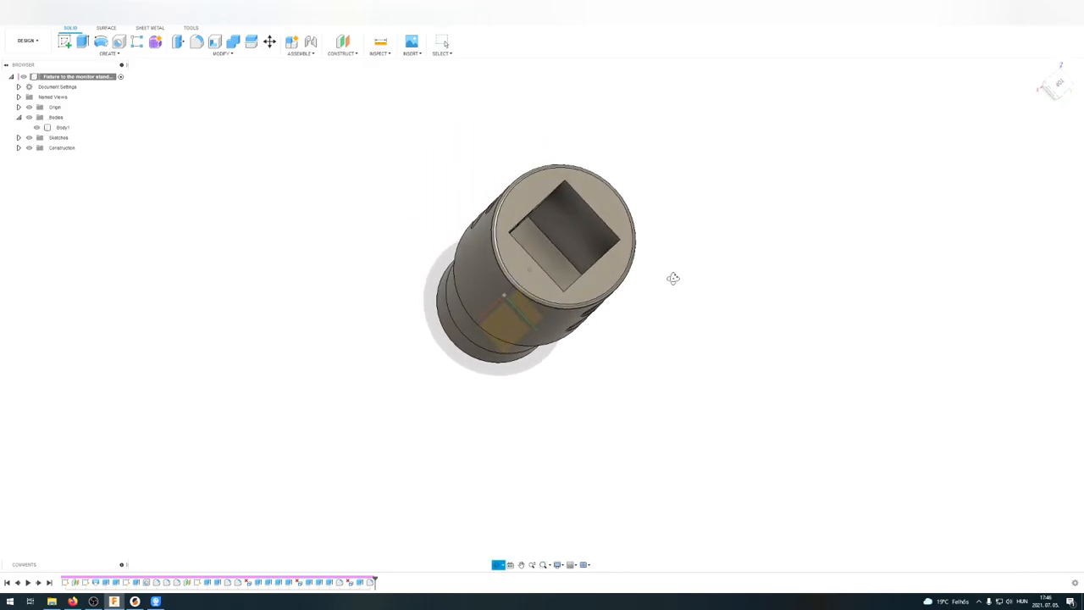
pyautogui.moveTo(674, 278); pyautogui.dragTo(758, 217)
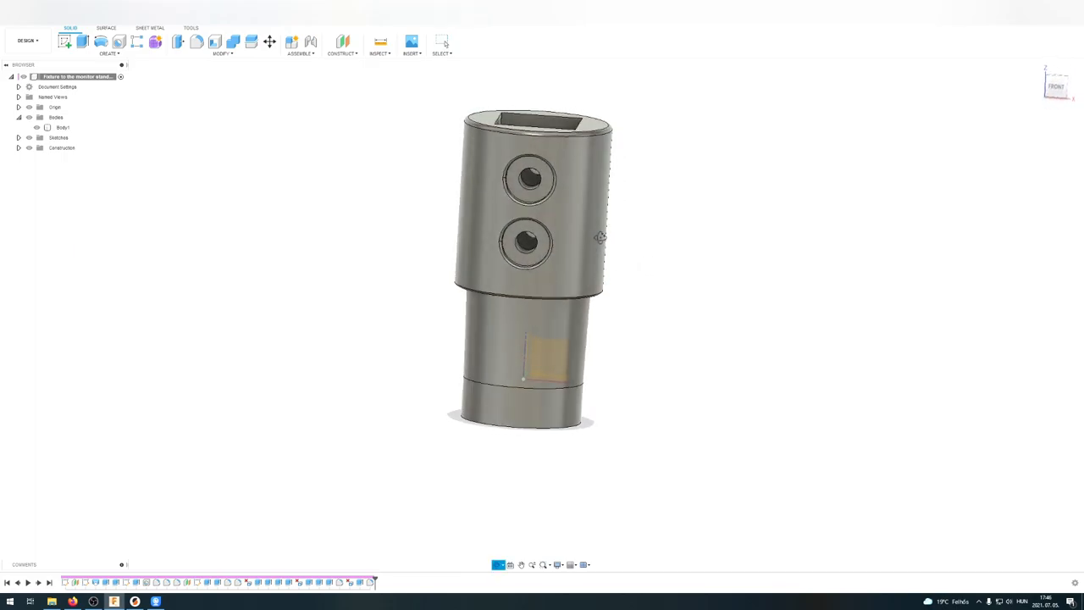
pyautogui.moveTo(600, 238); pyautogui.dragTo(739, 211)
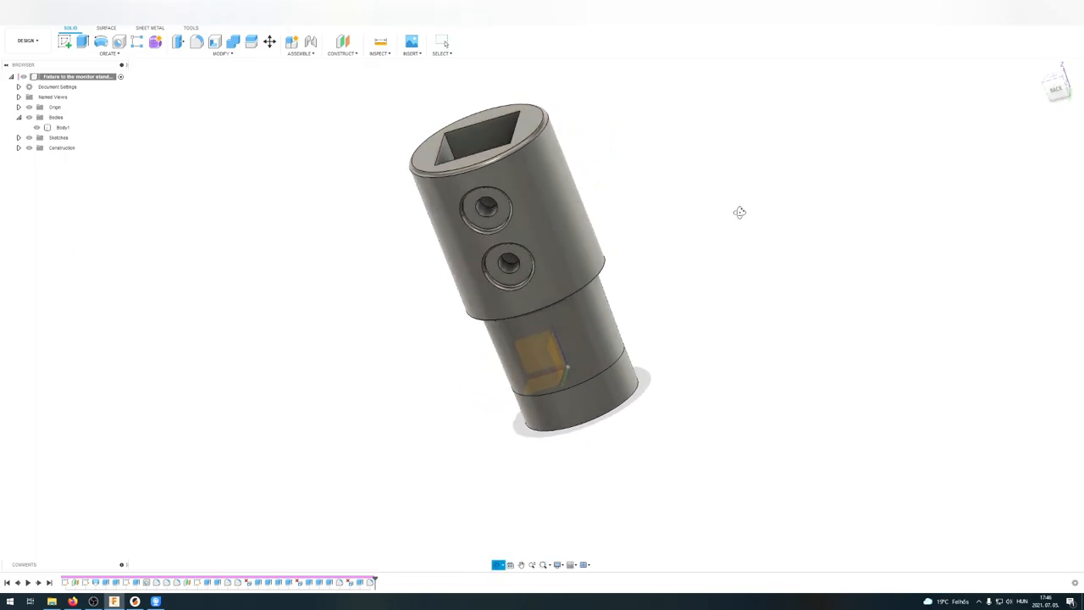
pyautogui.moveTo(739, 212); pyautogui.dragTo(744, 332)
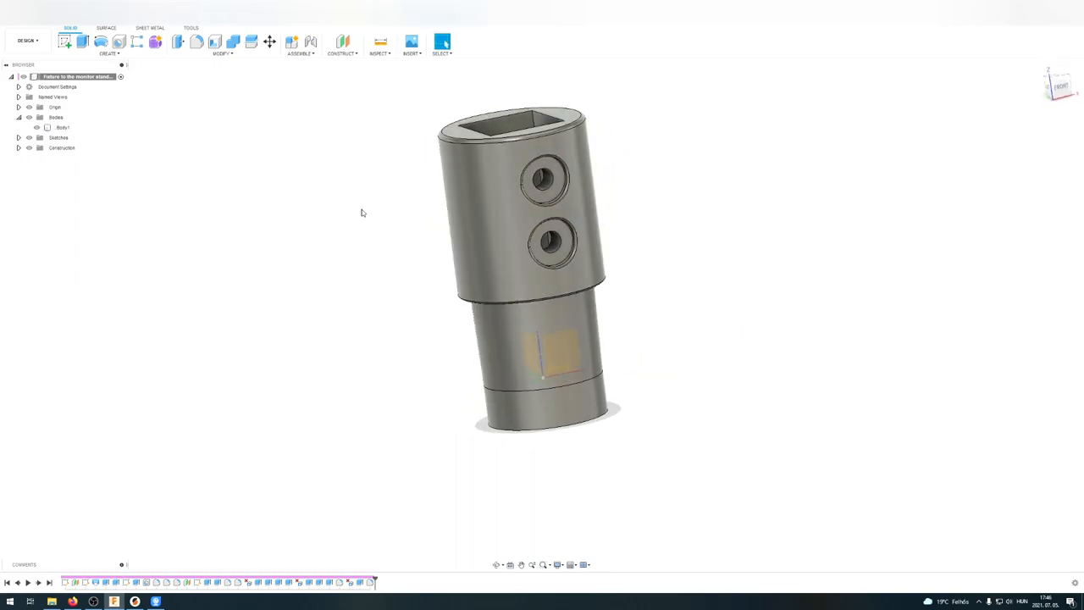
# - Export the whole fixture design as an STL into the 3d printer folder
pyautogui.rightClick(76, 76)
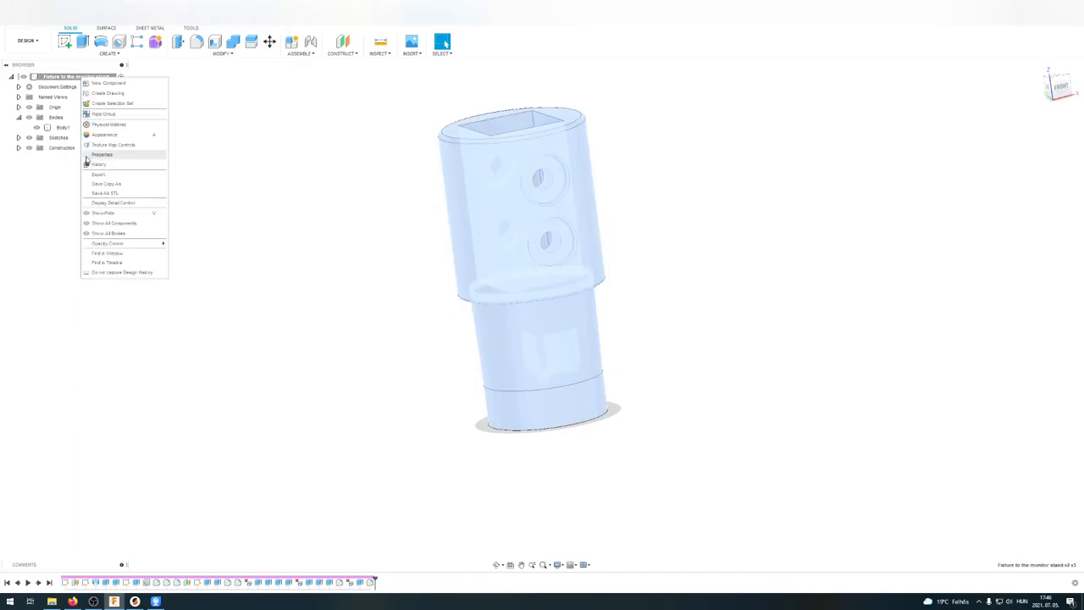
pyautogui.click(105, 193)
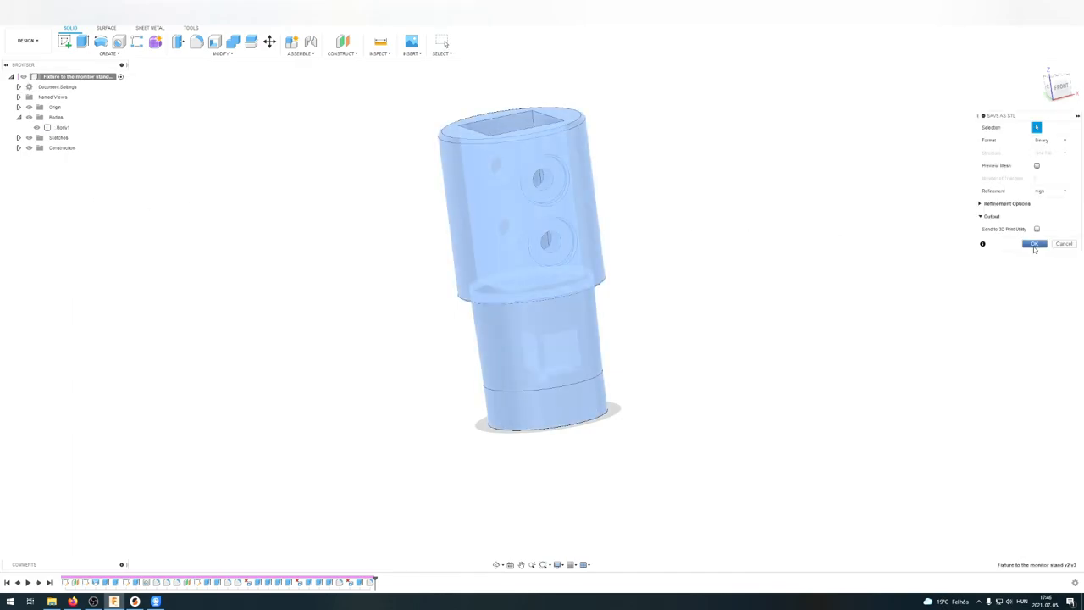
pyautogui.click(1034, 244)
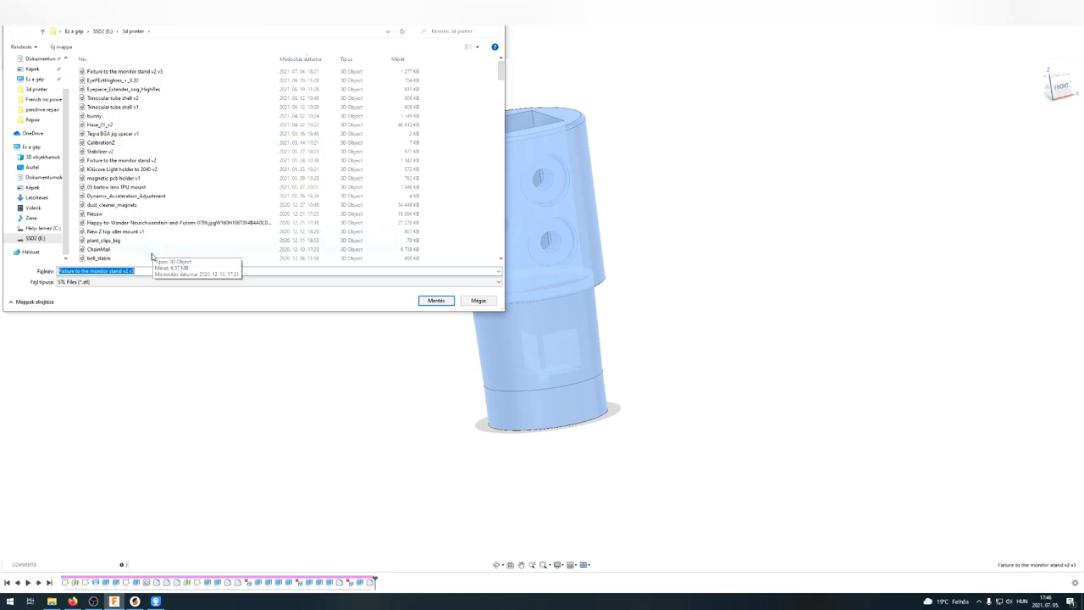
pyautogui.click(97, 271)
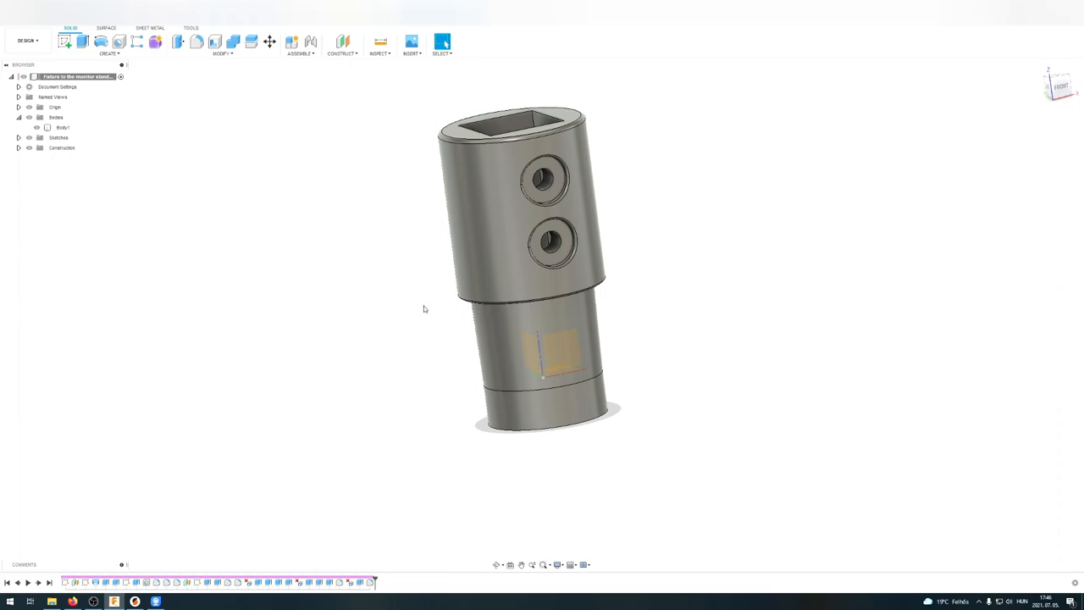
pyautogui.moveTo(345, 381)
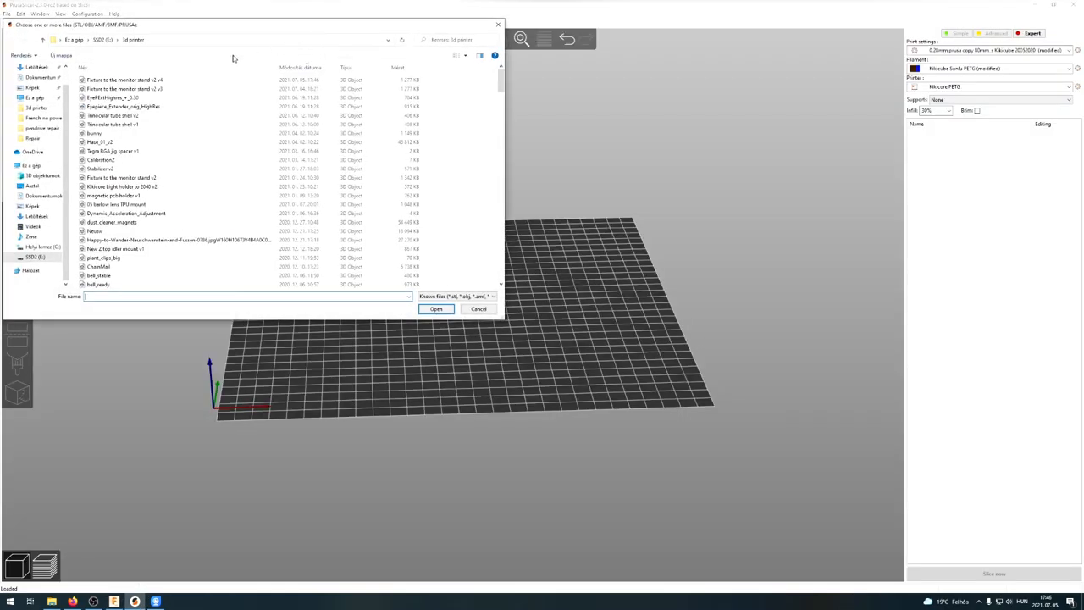
# - Load the exported fixture STL onto the PrusaSlicer print bed and view it
pyautogui.click(436, 309)
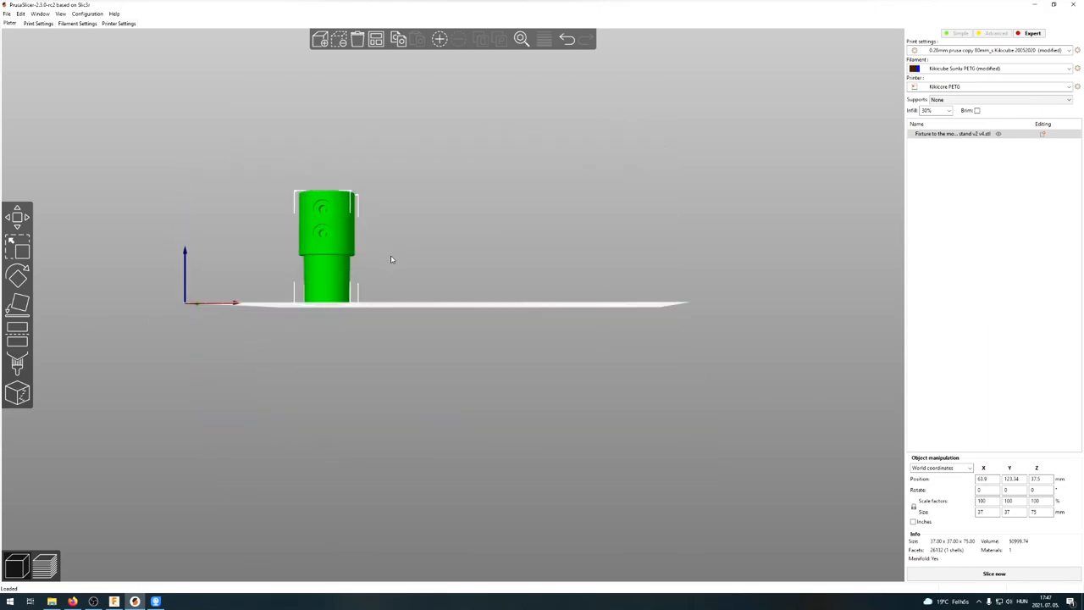
pyautogui.moveTo(391, 258); pyautogui.dragTo(400, 261)
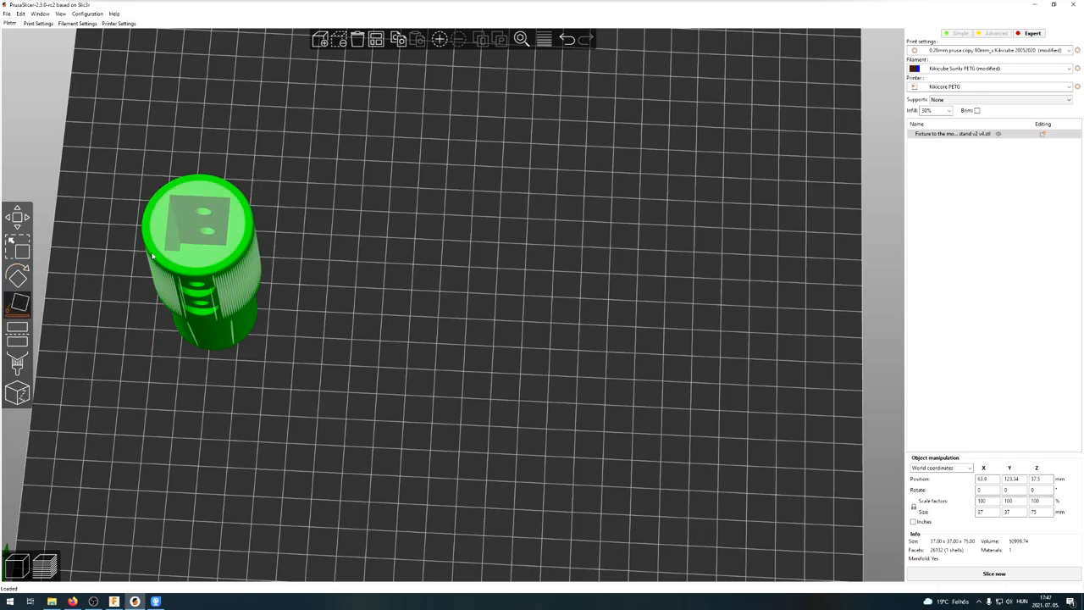
pyautogui.click(308, 398)
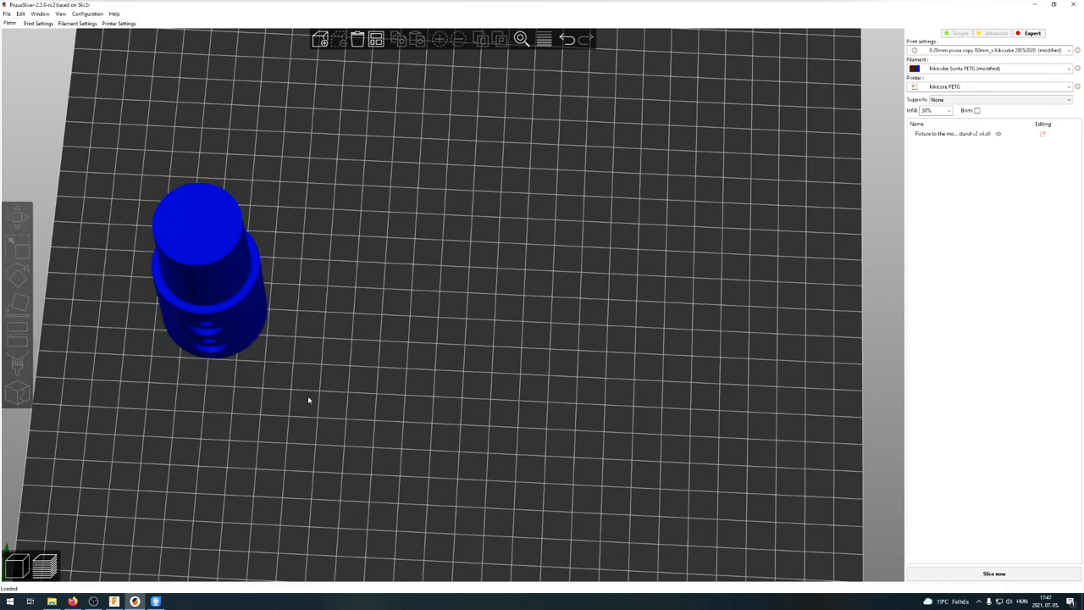
pyautogui.click(207, 271)
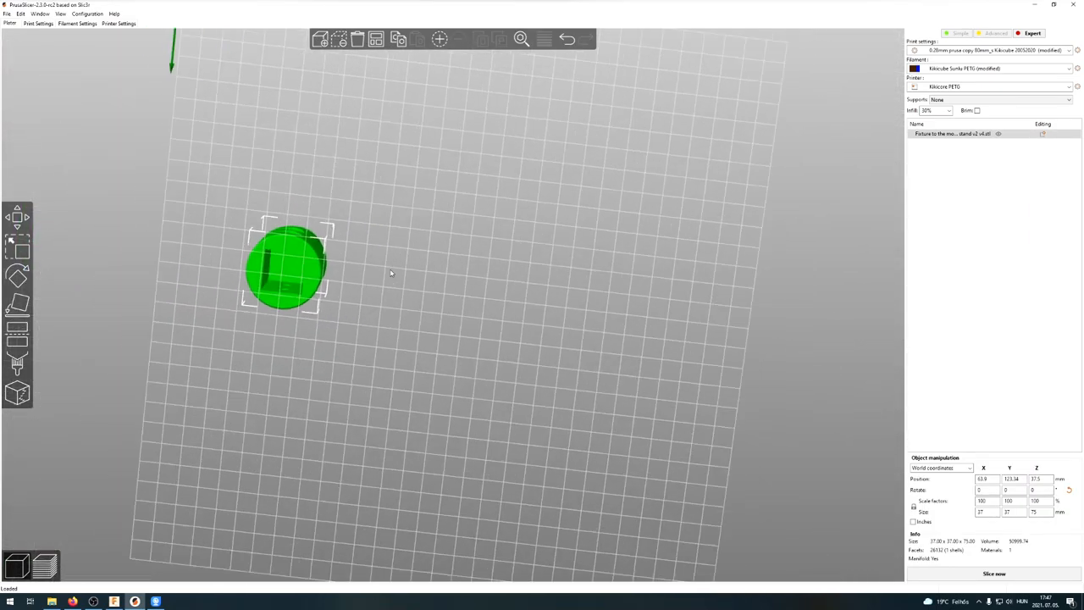
pyautogui.scroll(3)
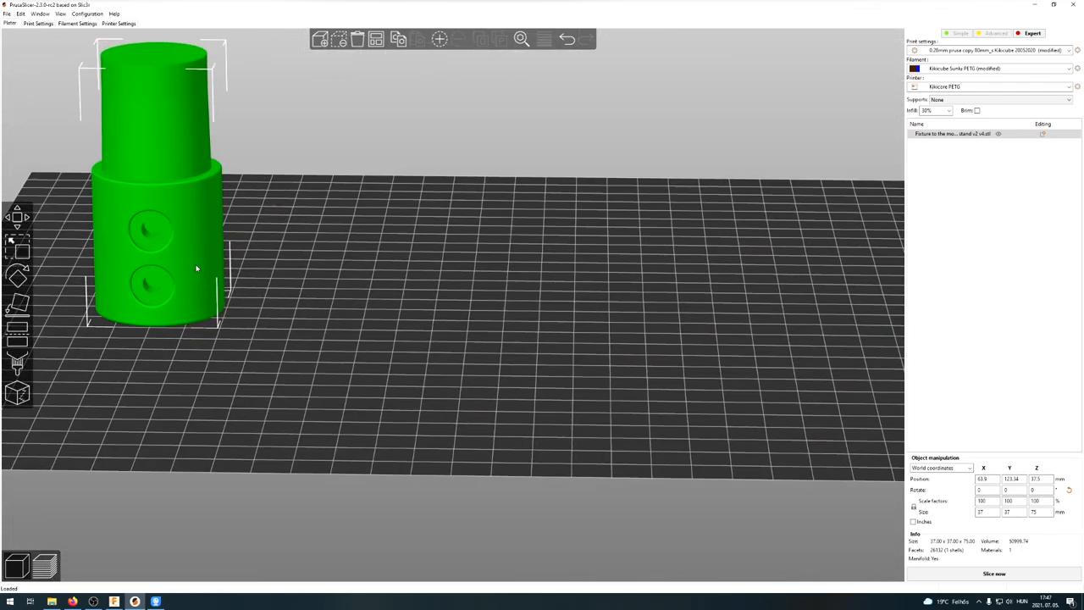
pyautogui.moveTo(334, 270)
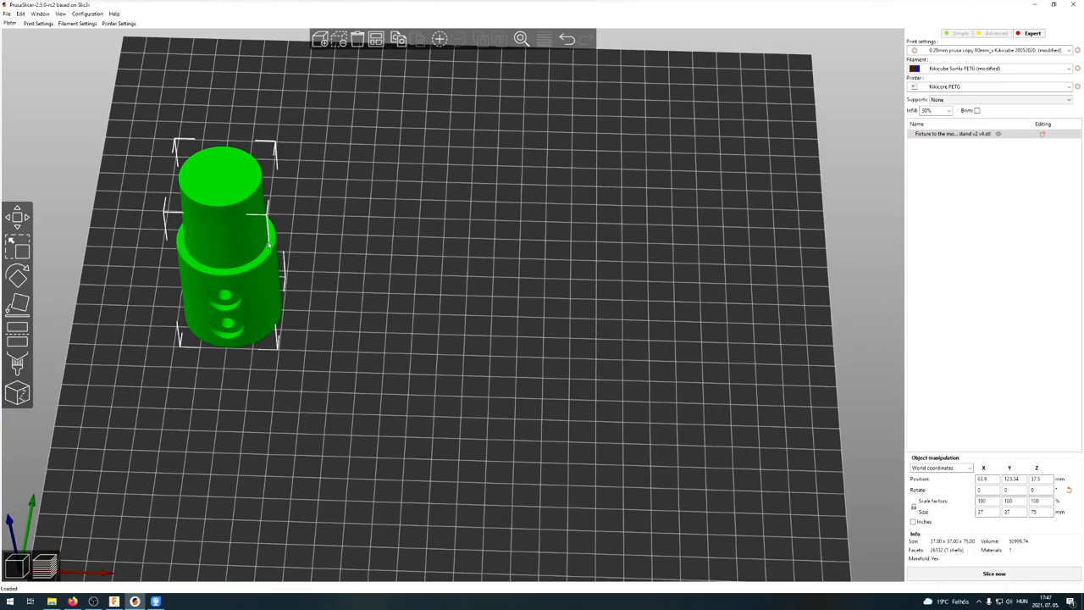
pyautogui.moveTo(345, 316)
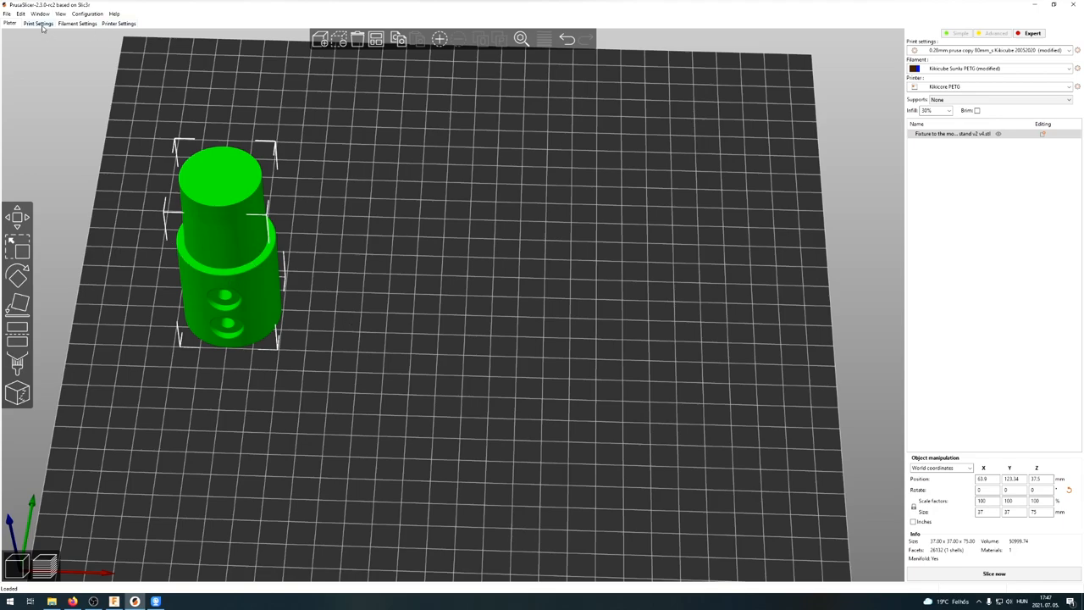
# - Review infill, layers and perimeters, support material and filament override settings
pyautogui.click(38, 23)
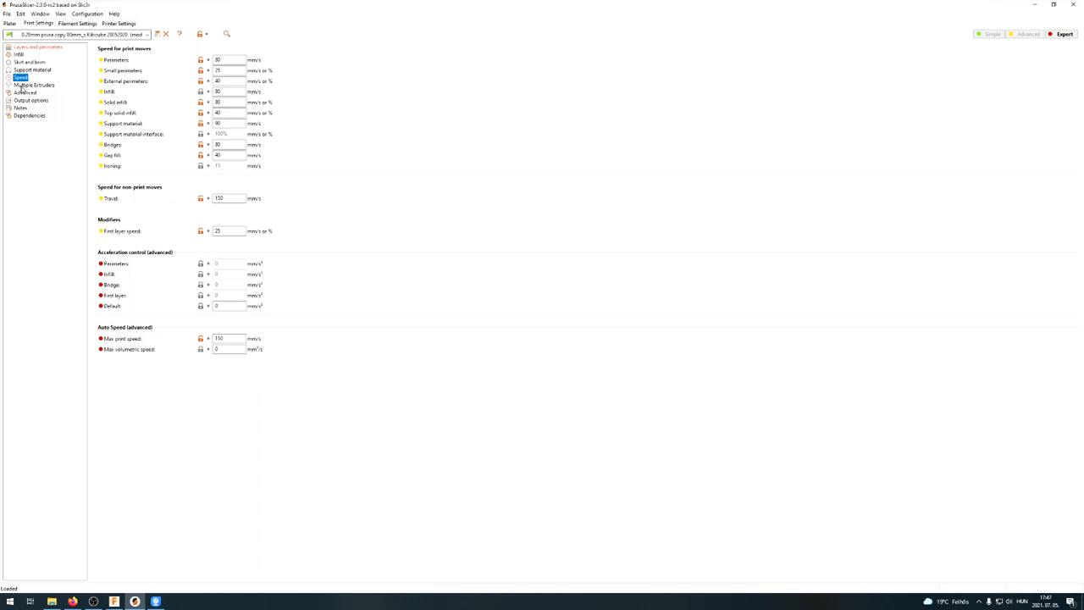
pyautogui.click(18, 54)
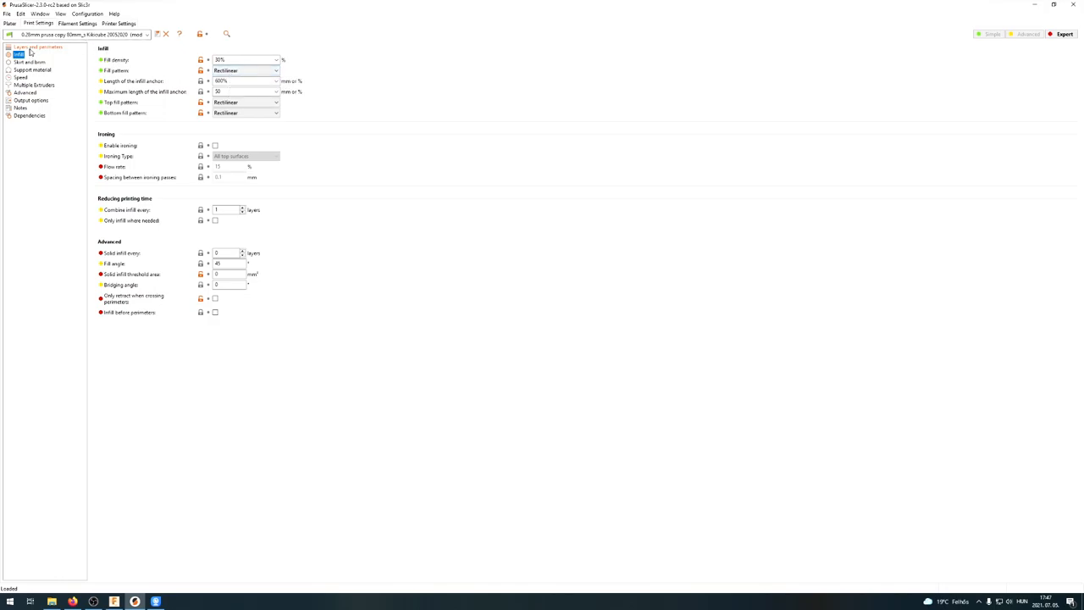
pyautogui.click(38, 46)
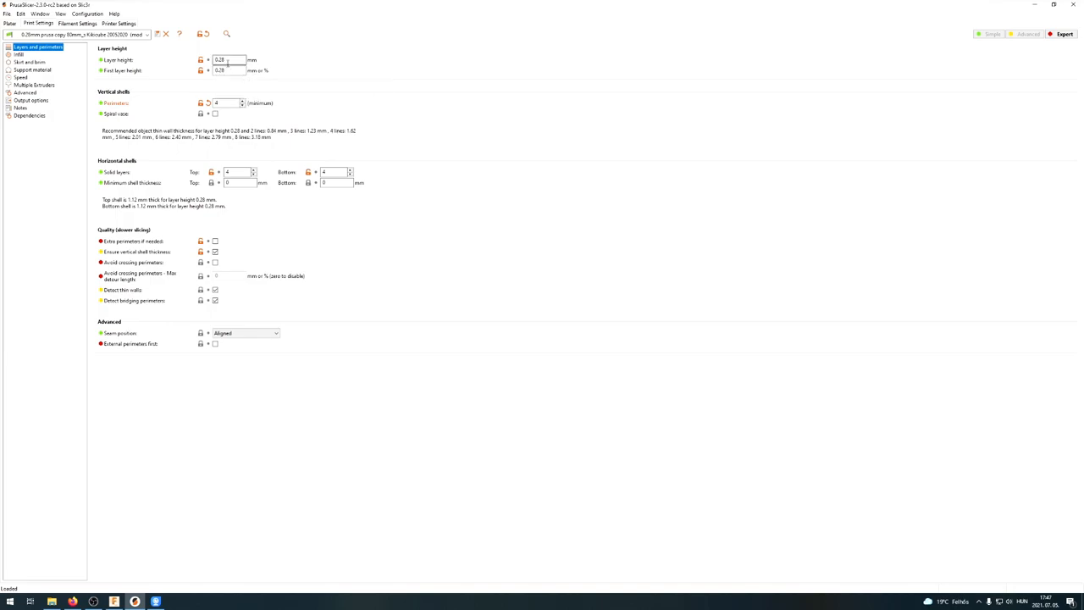
pyautogui.moveTo(224, 102)
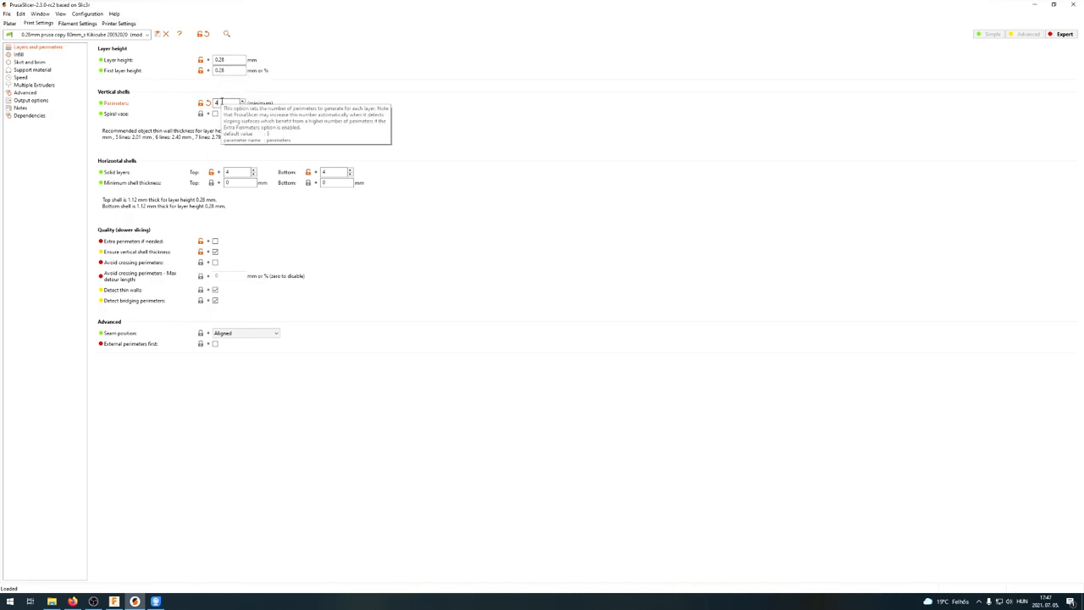
pyautogui.moveTo(228, 172)
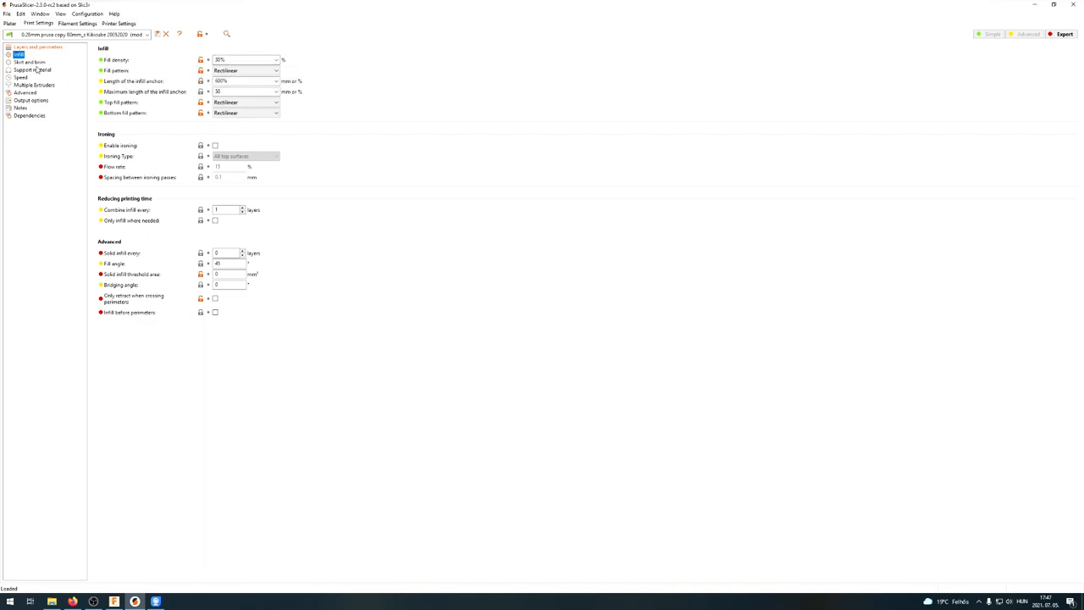
pyautogui.click(29, 62)
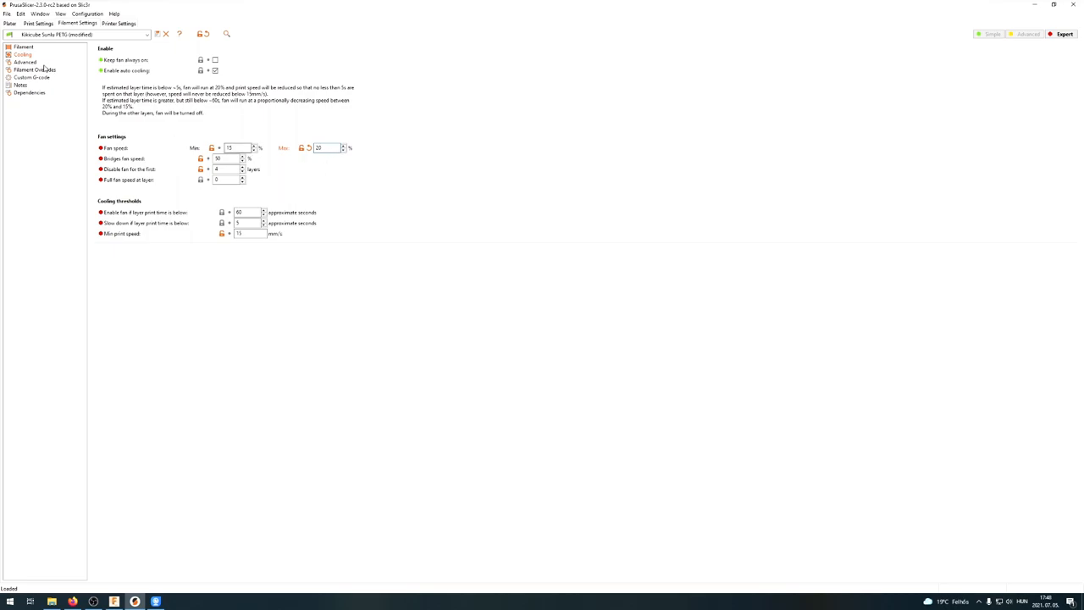
pyautogui.click(24, 46)
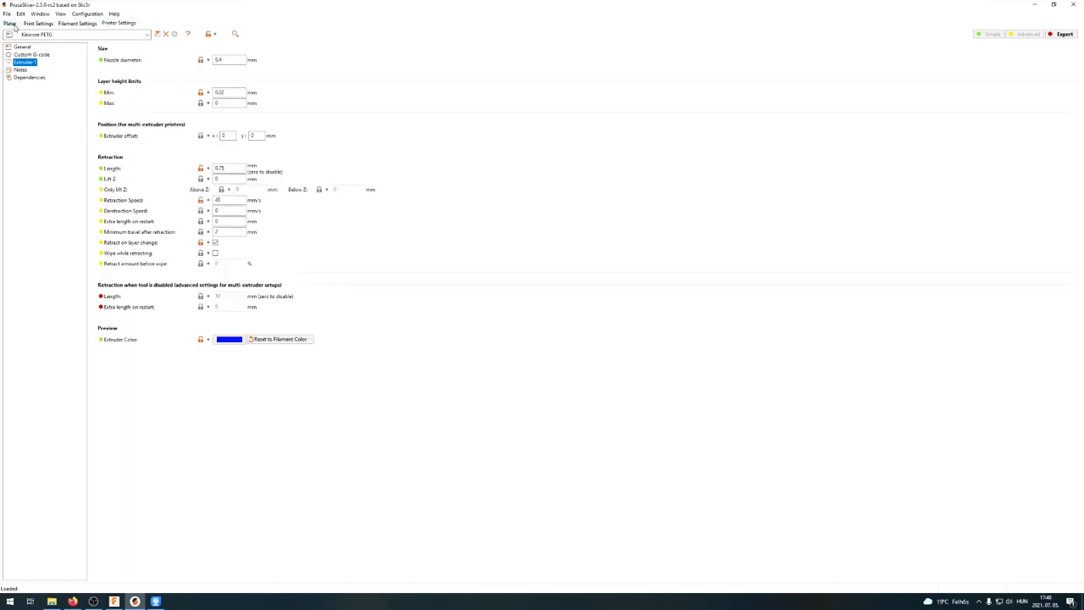
# - Slice the fixture (about 1h32m) and save its G-code to the 3d printer folder
pyautogui.click(9, 23)
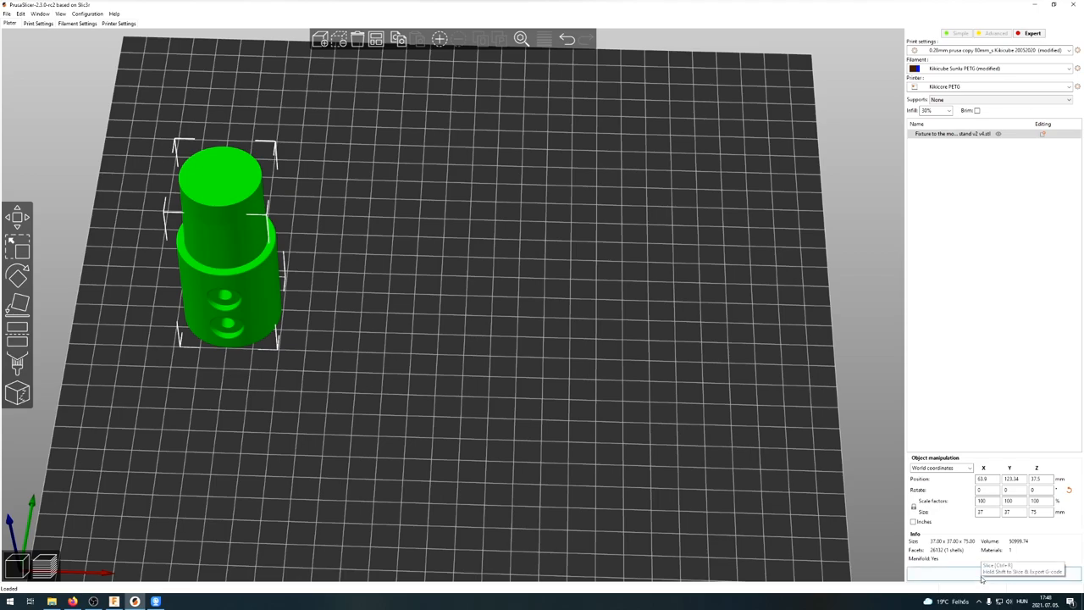
pyautogui.click(1016, 574)
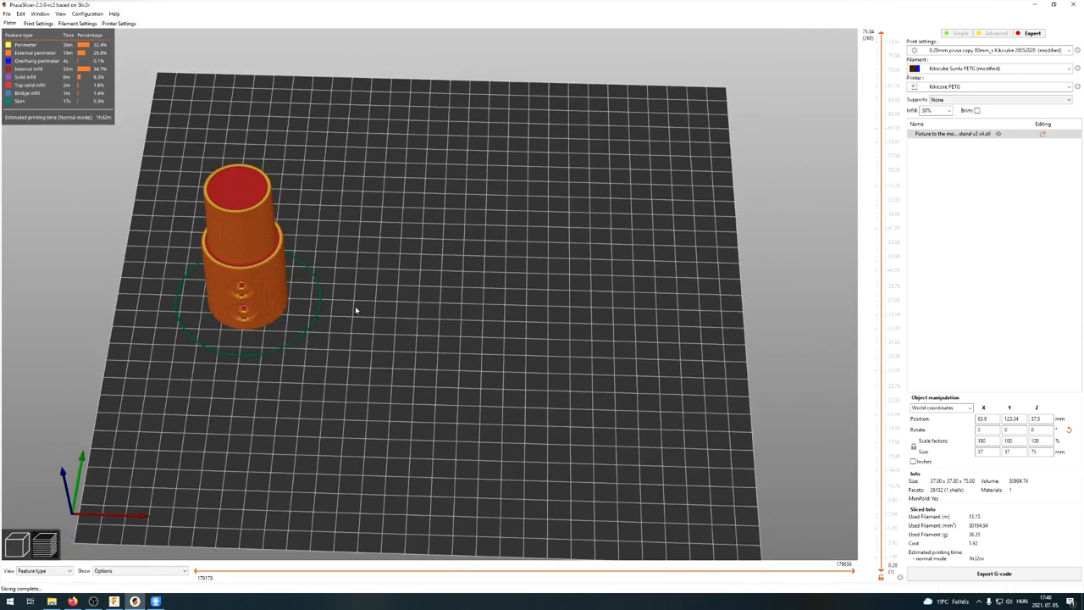
pyautogui.click(994, 573)
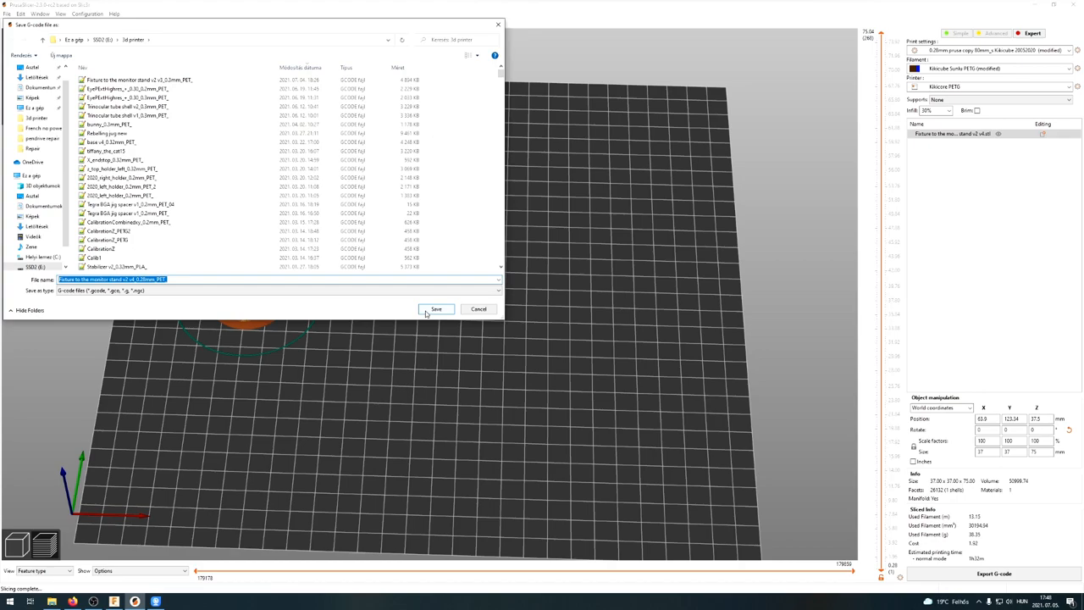
pyautogui.click(436, 308)
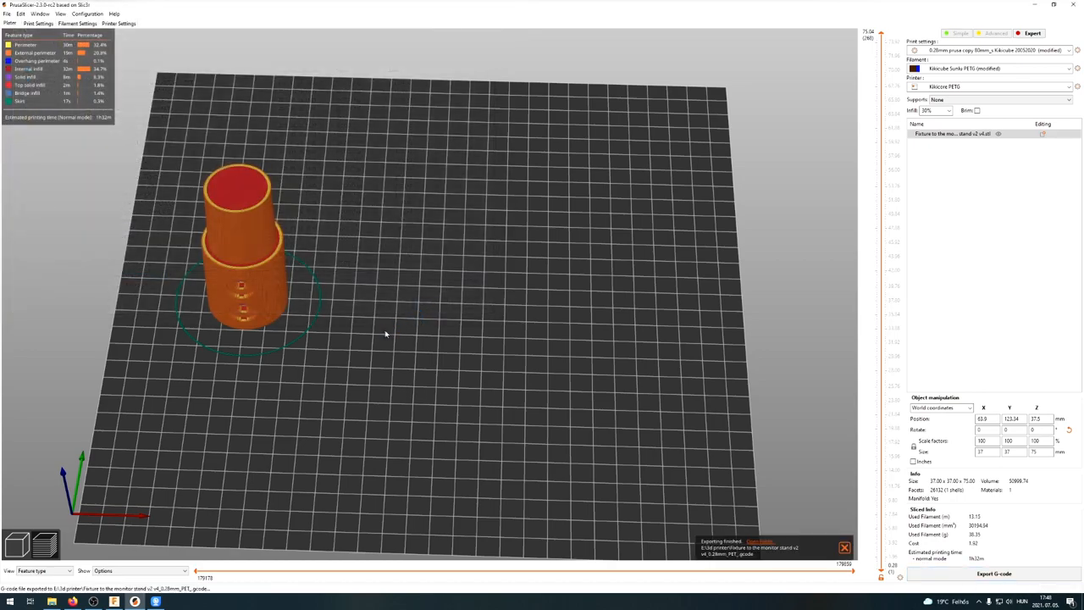